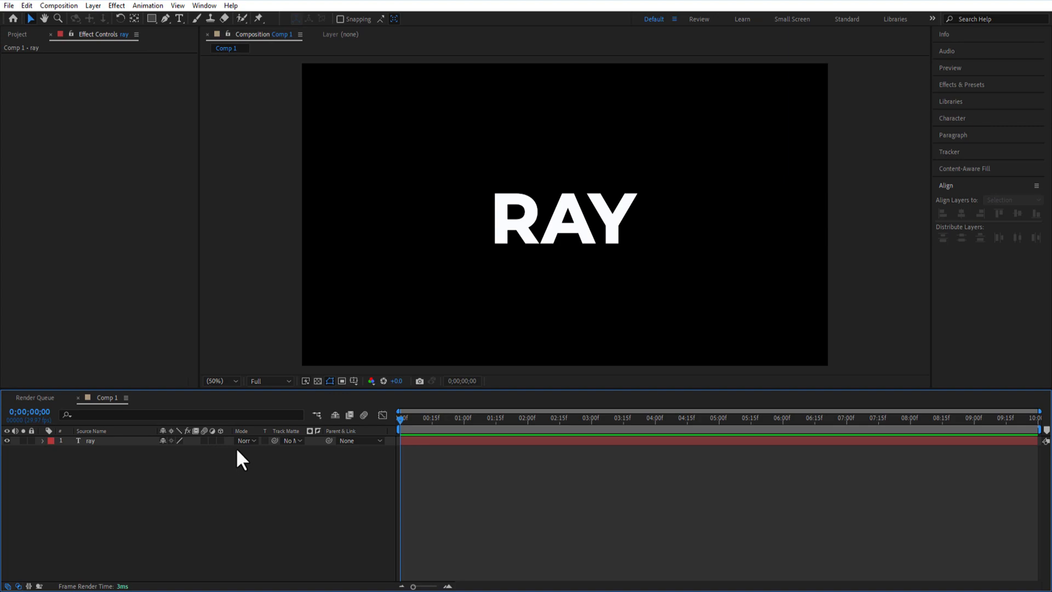
# Create masks from the RAY text layer, producing a ray Outlines layer.
pyautogui.click(91, 441)
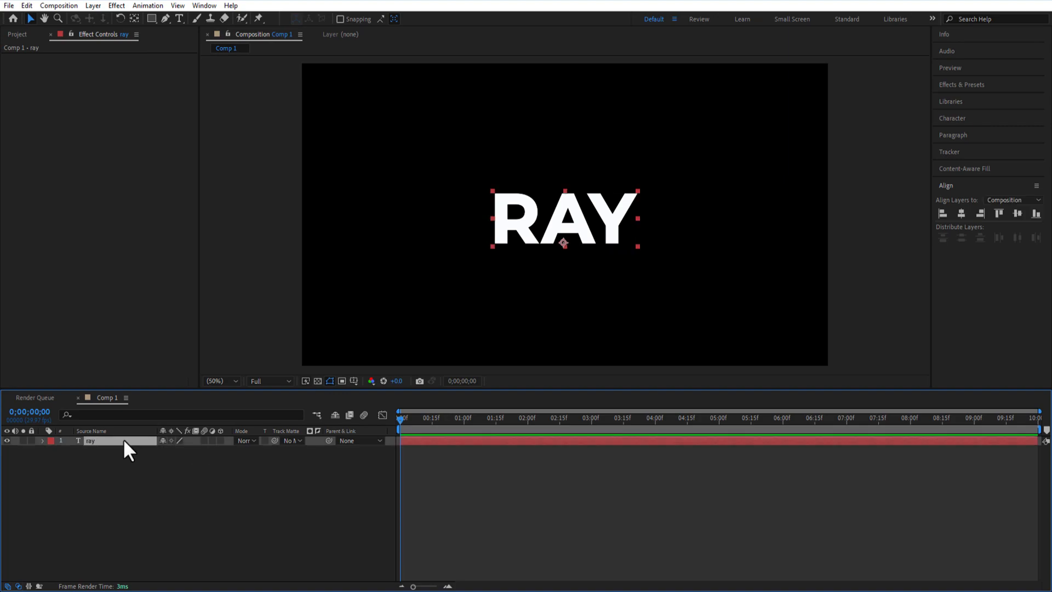
pyautogui.click(93, 5)
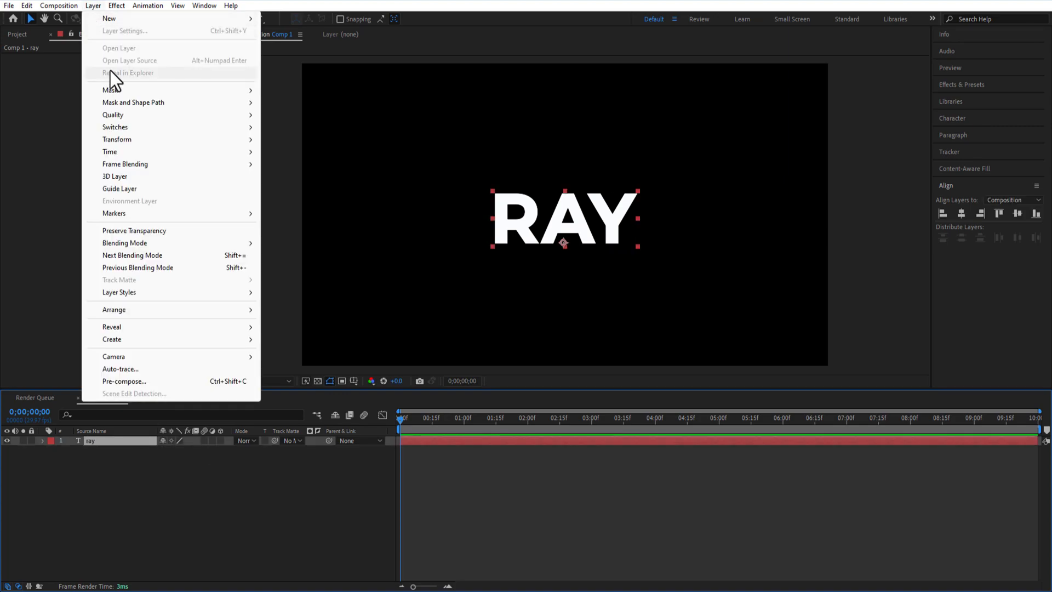
pyautogui.moveTo(112, 338)
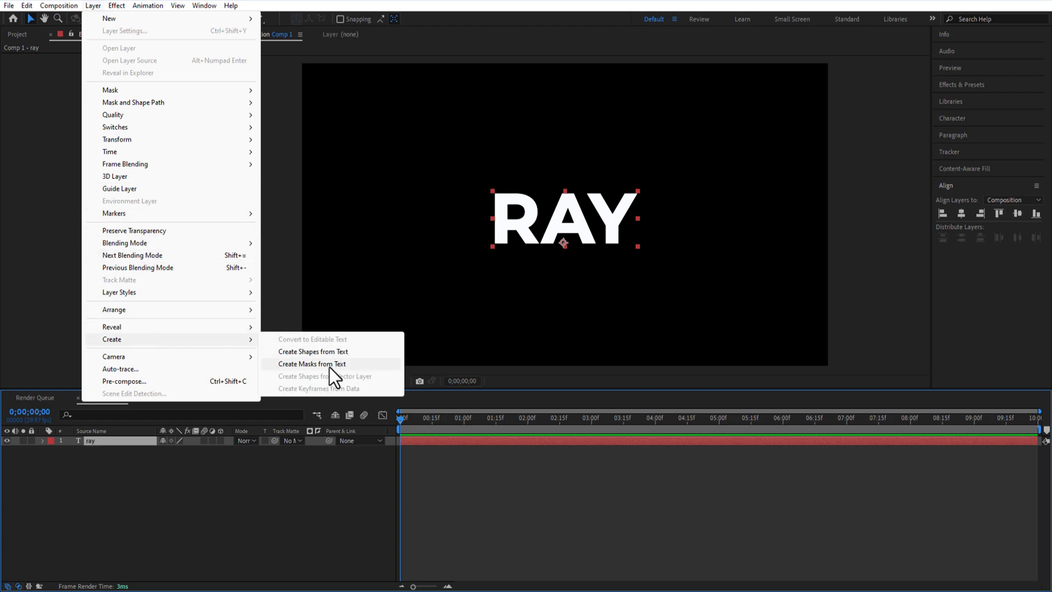
pyautogui.click(312, 364)
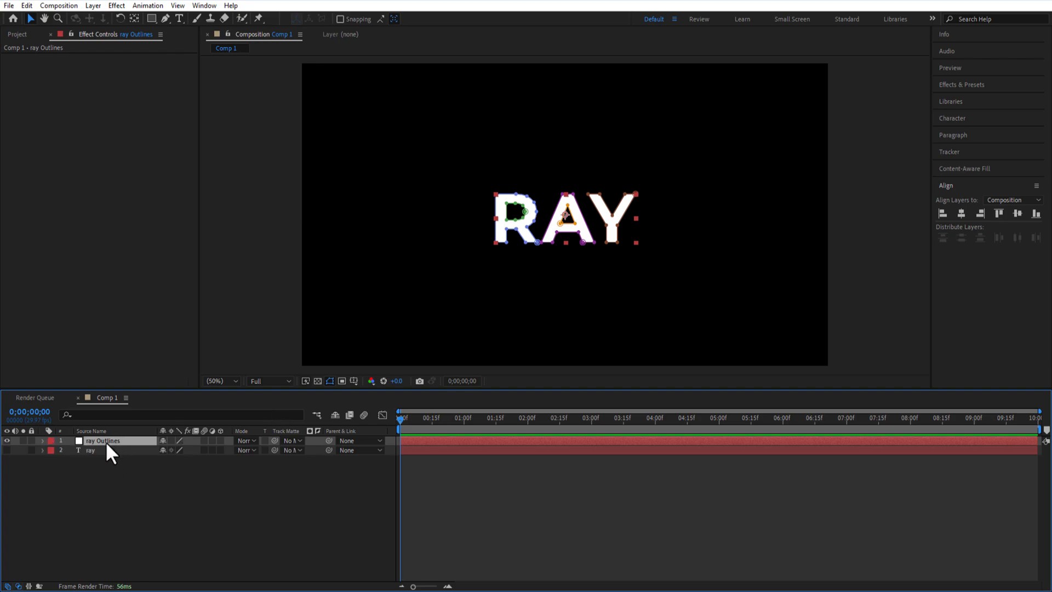
# Add a Stroke effect to ray Outlines, painting on a transparent background.
pyautogui.rightClick(103, 440)
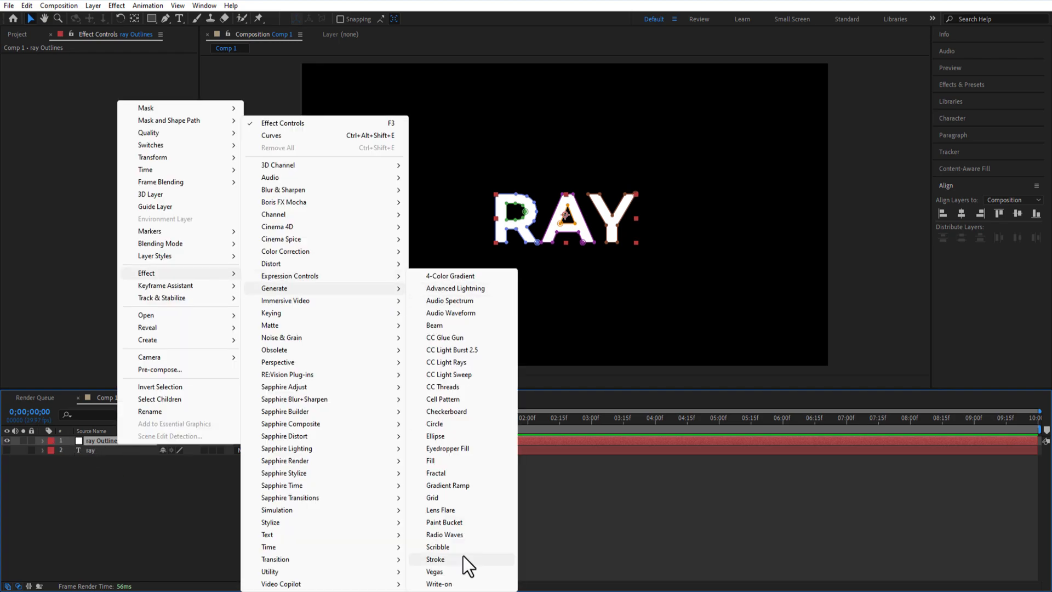
pyautogui.click(435, 559)
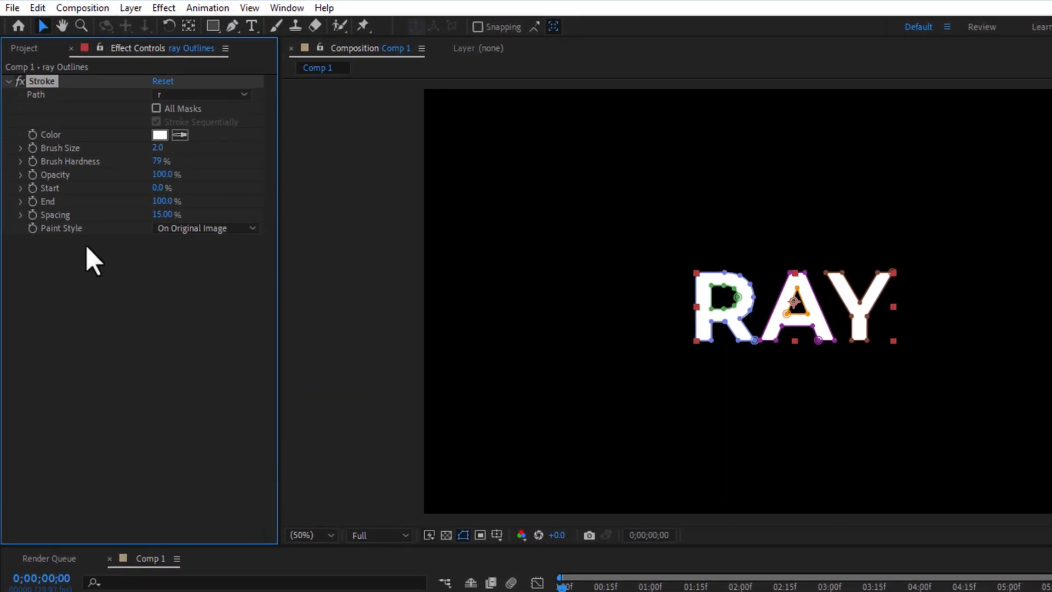
pyautogui.click(204, 228)
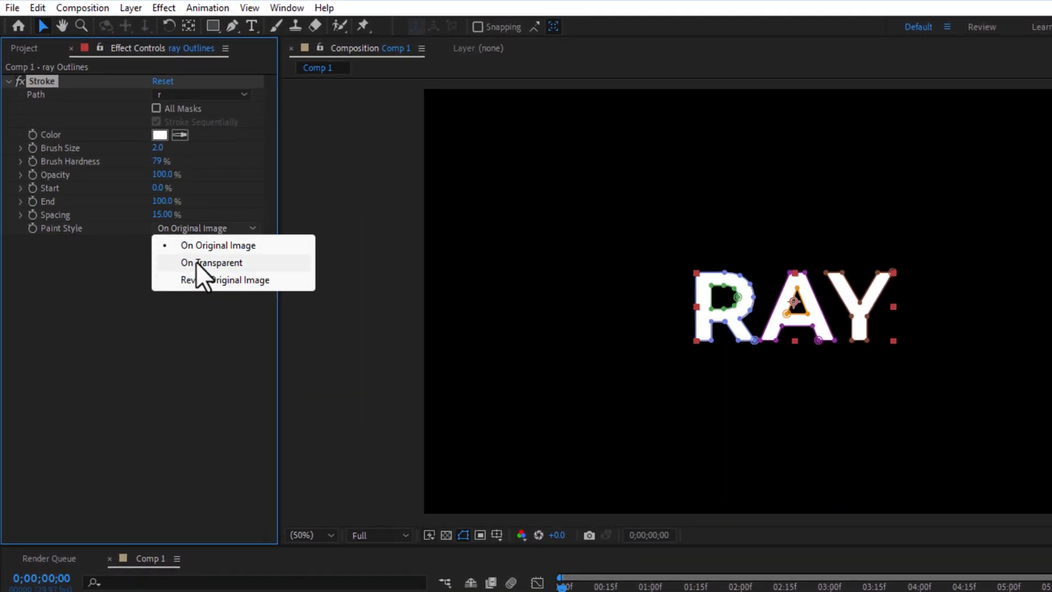
pyautogui.click(210, 263)
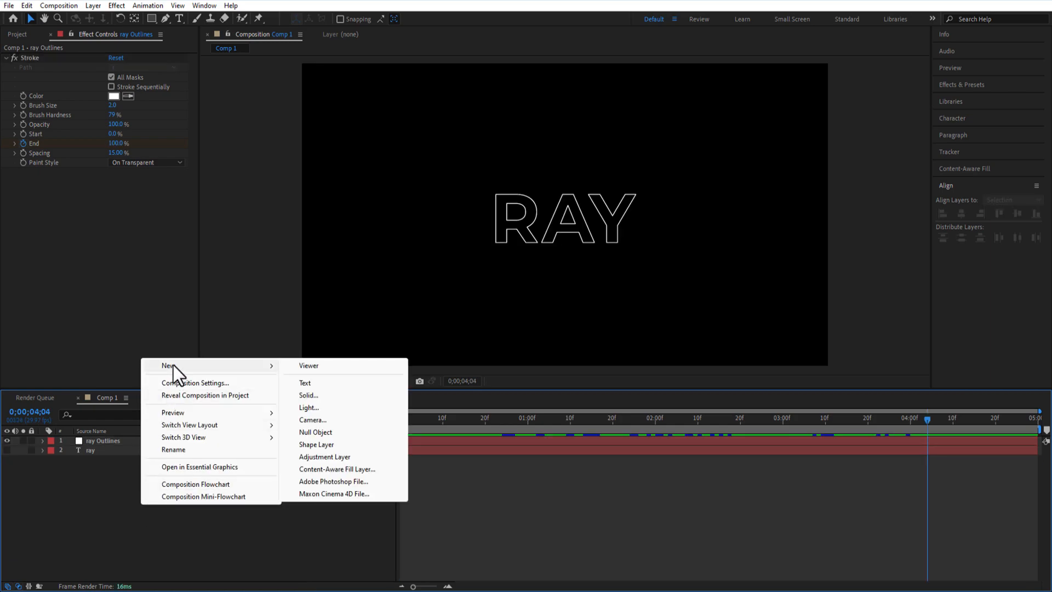
# Create a black solid named lens flare and apply a Lens Flare effect.
pyautogui.click(309, 395)
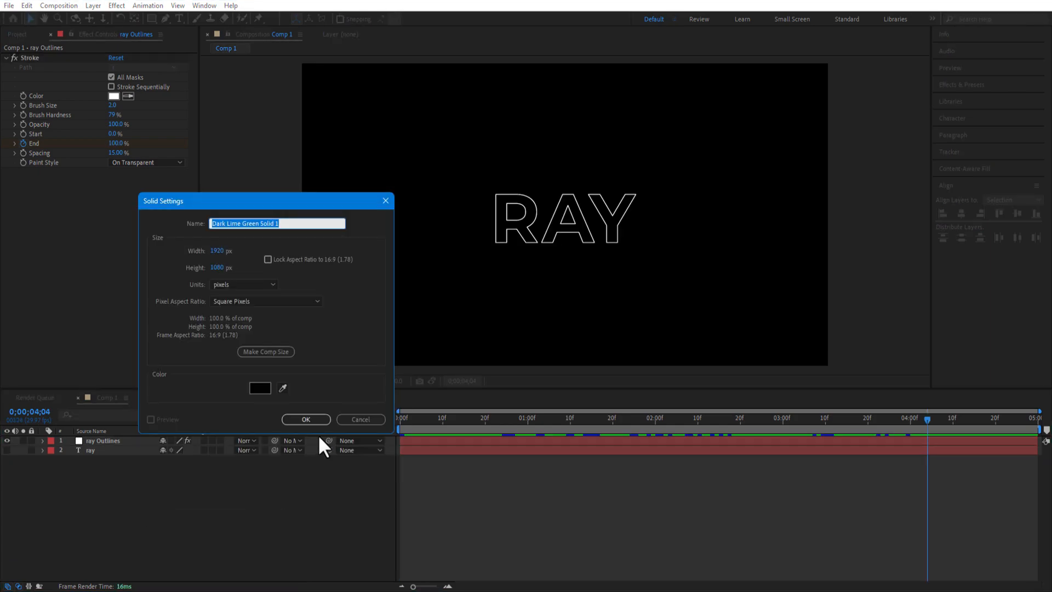
pyautogui.click(305, 419)
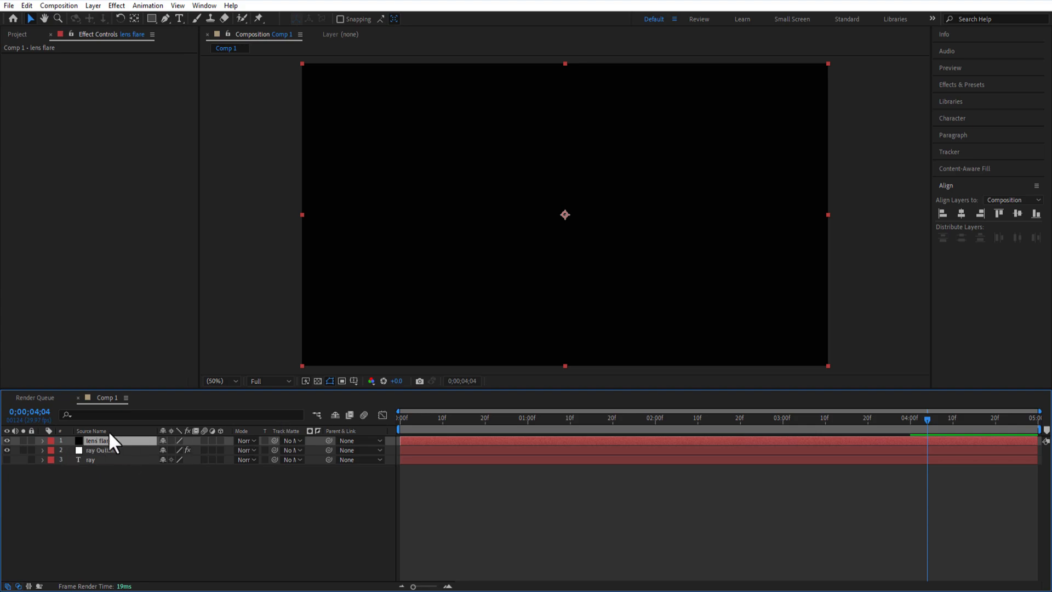
pyautogui.rightClick(98, 441)
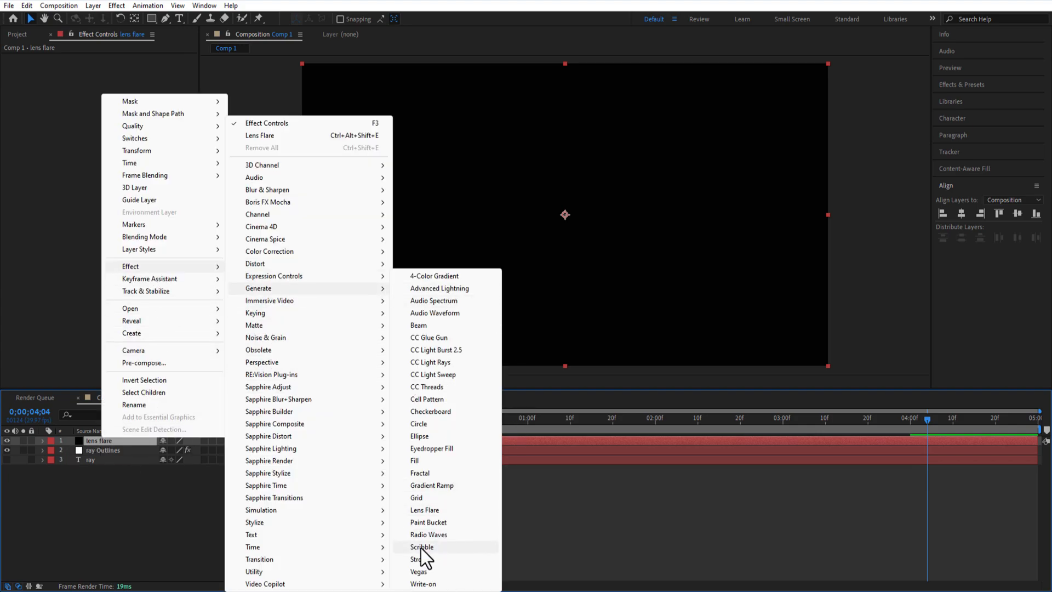
pyautogui.moveTo(425, 512)
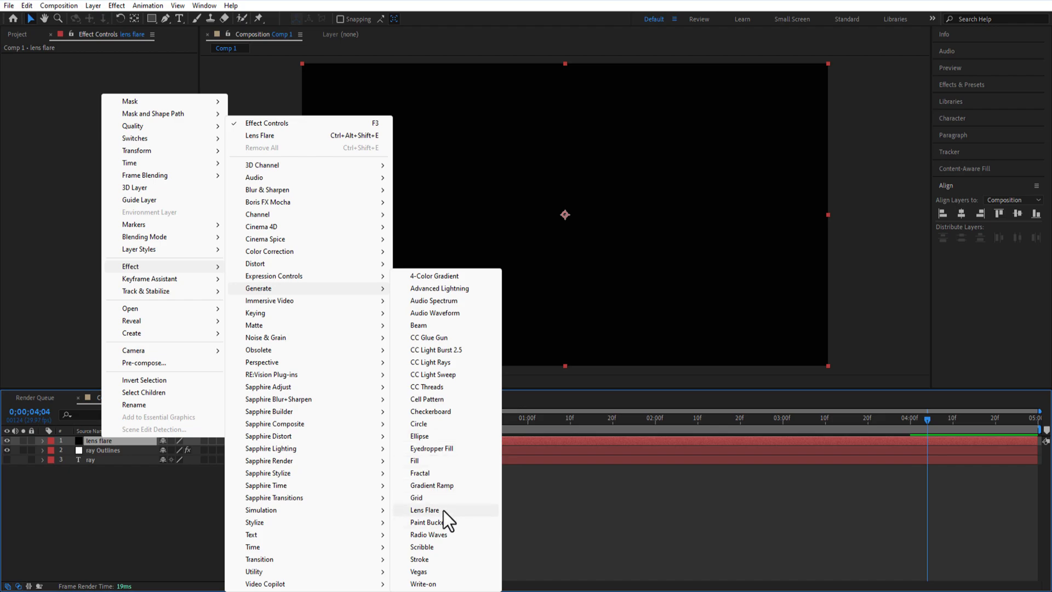
pyautogui.click(425, 511)
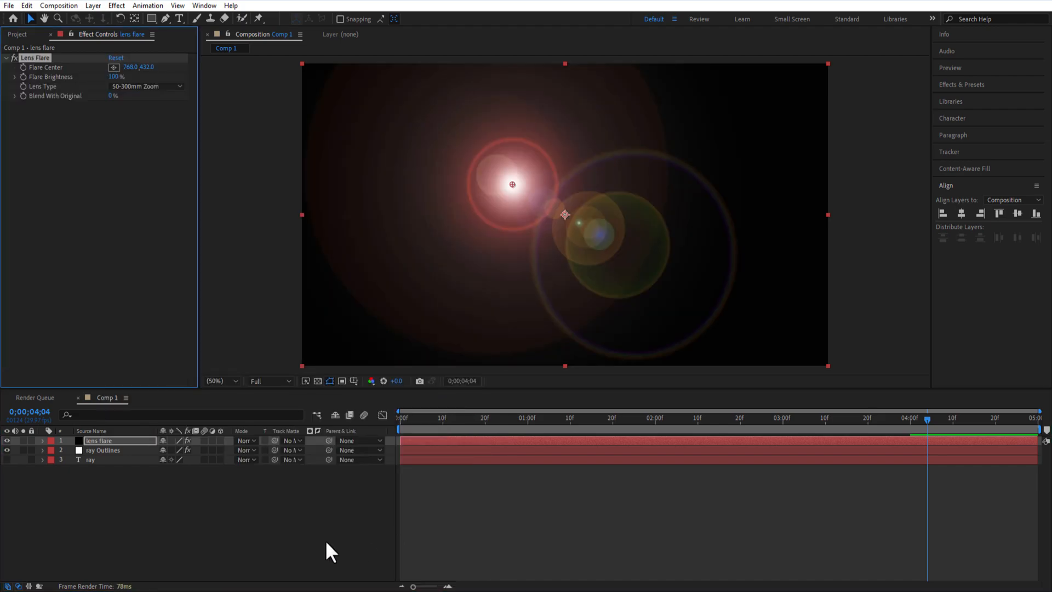
pyautogui.click(245, 440)
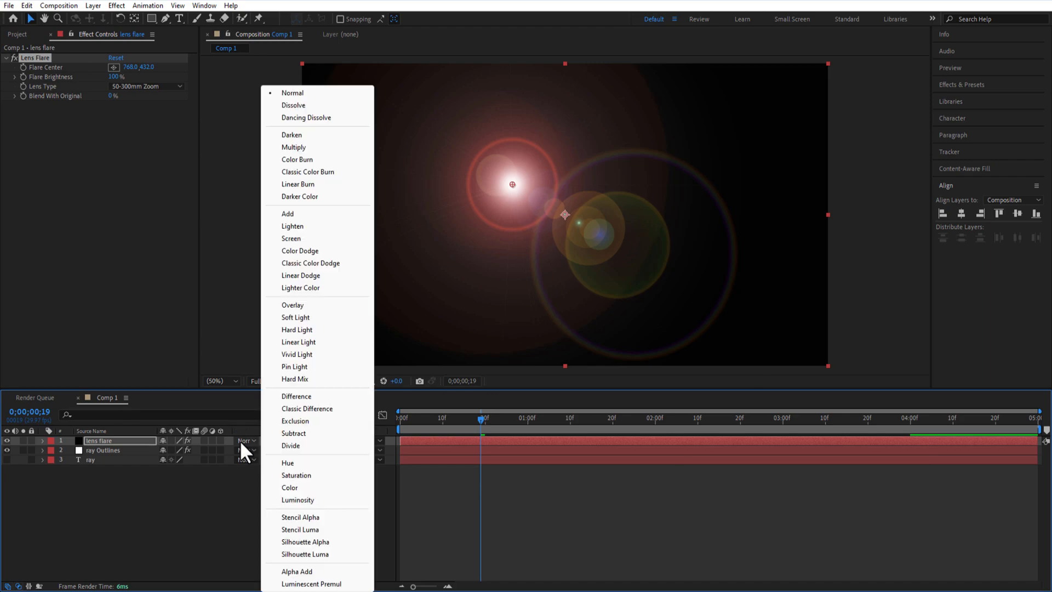
pyautogui.moveTo(299, 287)
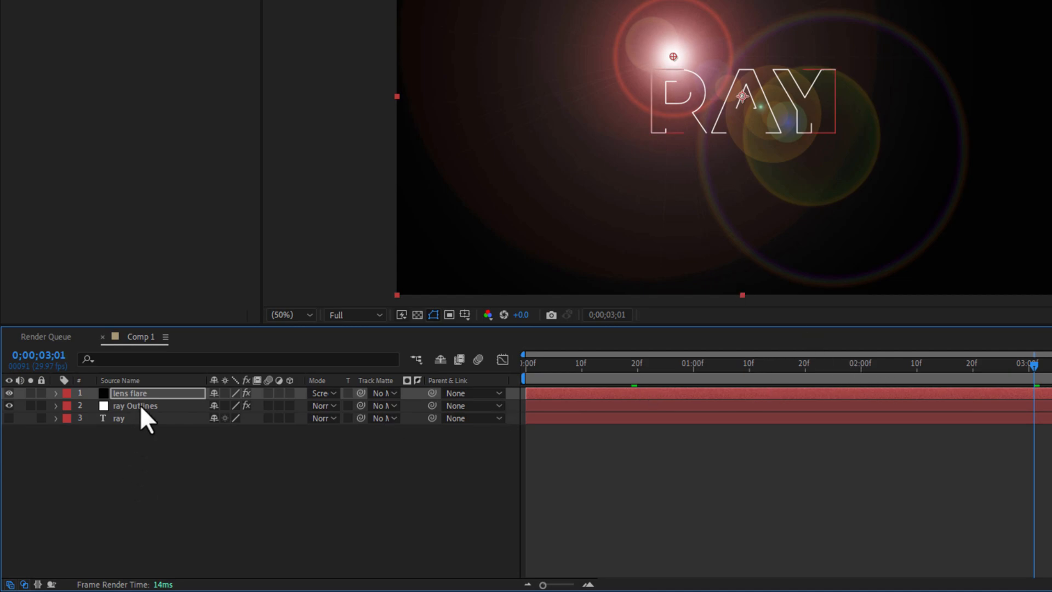
# Reveal the ray Outlines letter mask paths with M.
pyautogui.press('m')
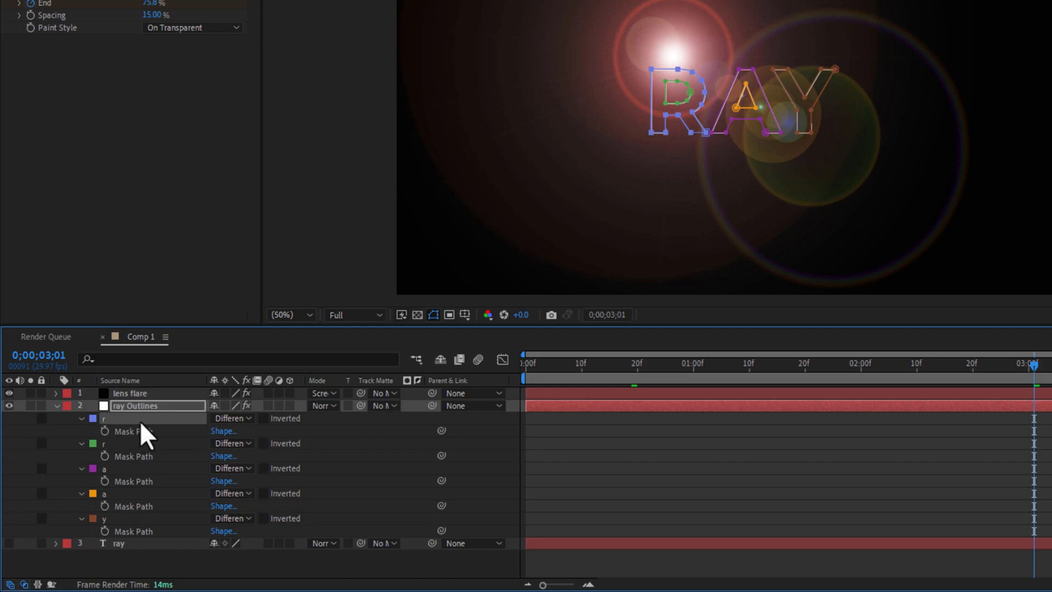
# Paste a copied letter mask path into lens flare's Flare Center as keyframes.
pyautogui.press('ctrl+c')
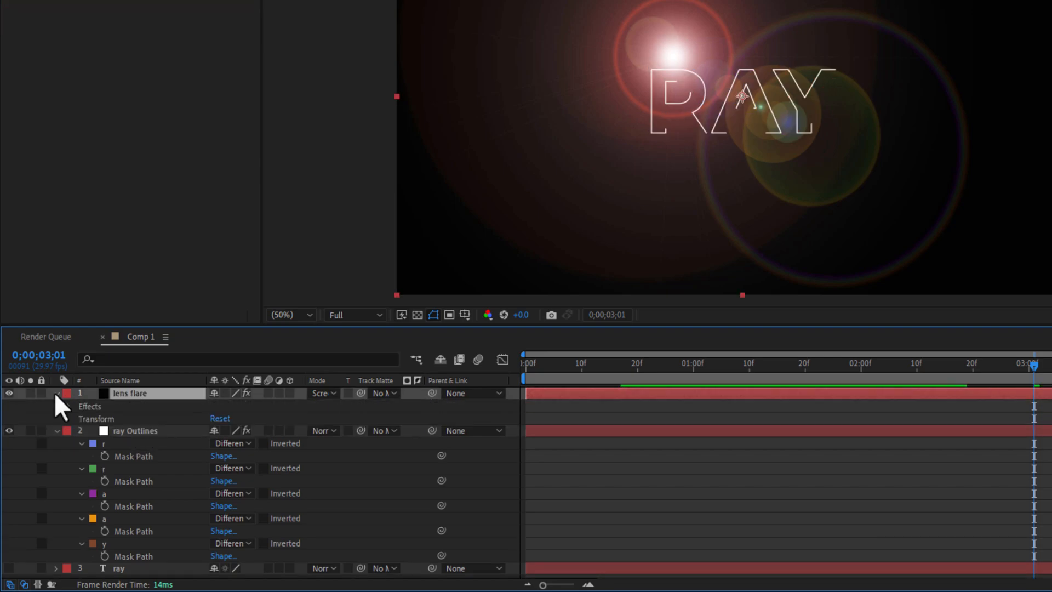
pyautogui.click(67, 407)
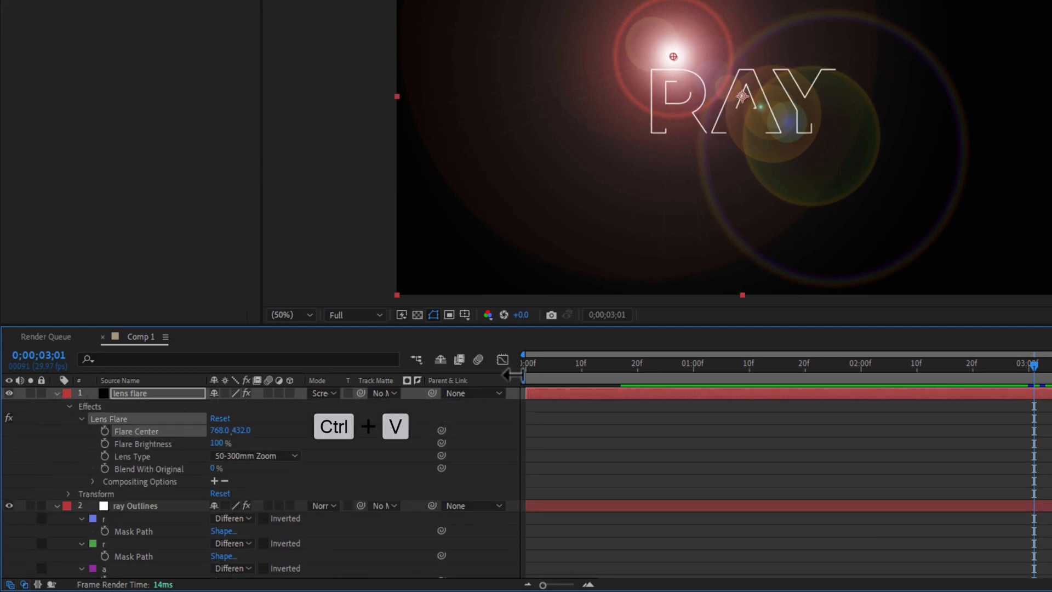
pyautogui.press('ctrl+v')
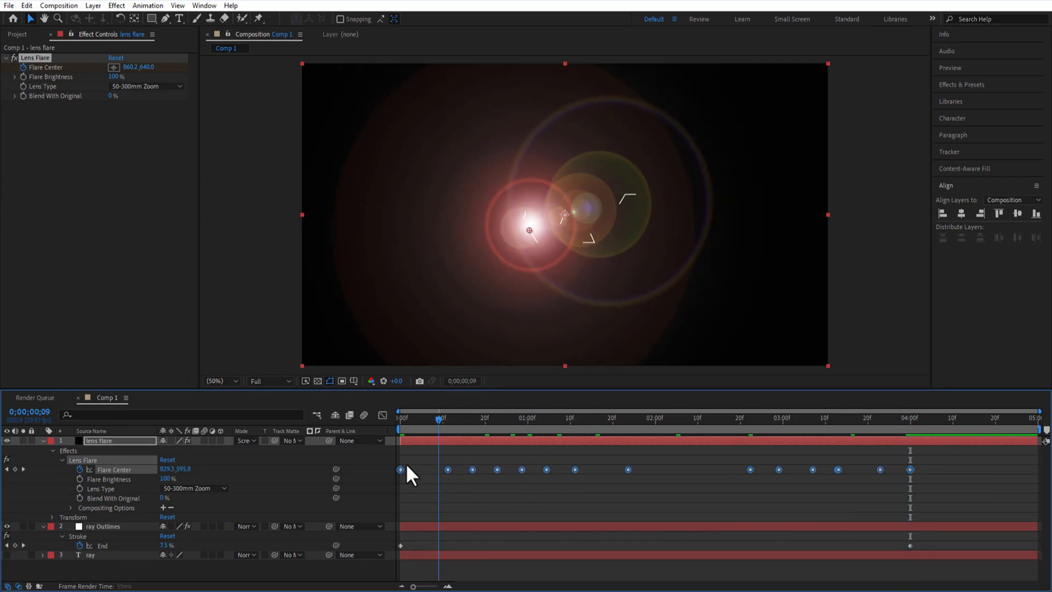
pyautogui.click(838, 418)
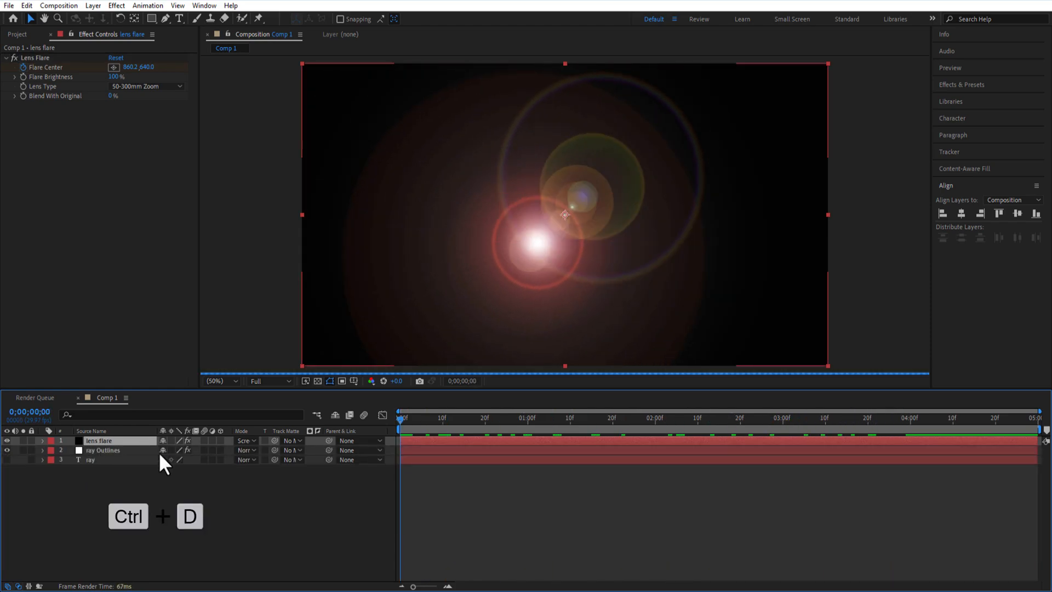
# Duplicate the lens flare layer and select lens flare 2's Flare Center keyframes.
pyautogui.press('ctrl+d')
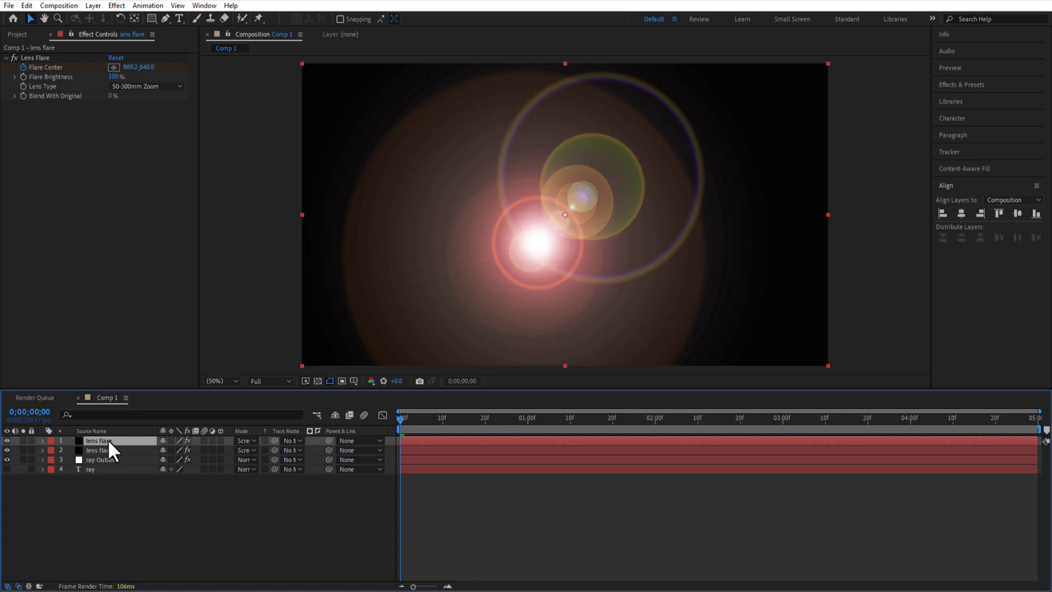
pyautogui.click(104, 460)
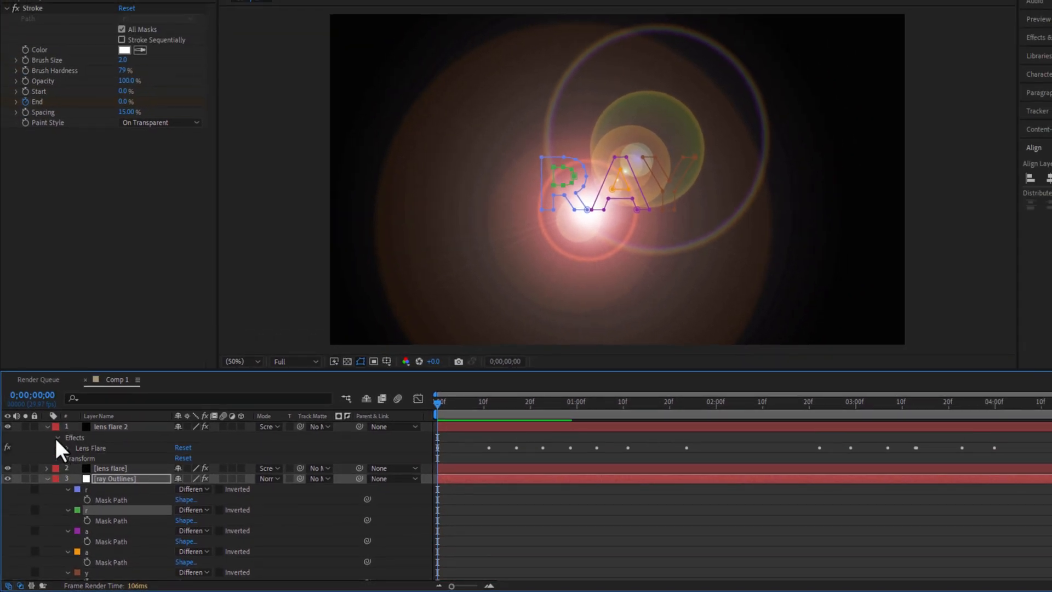
pyautogui.click(67, 448)
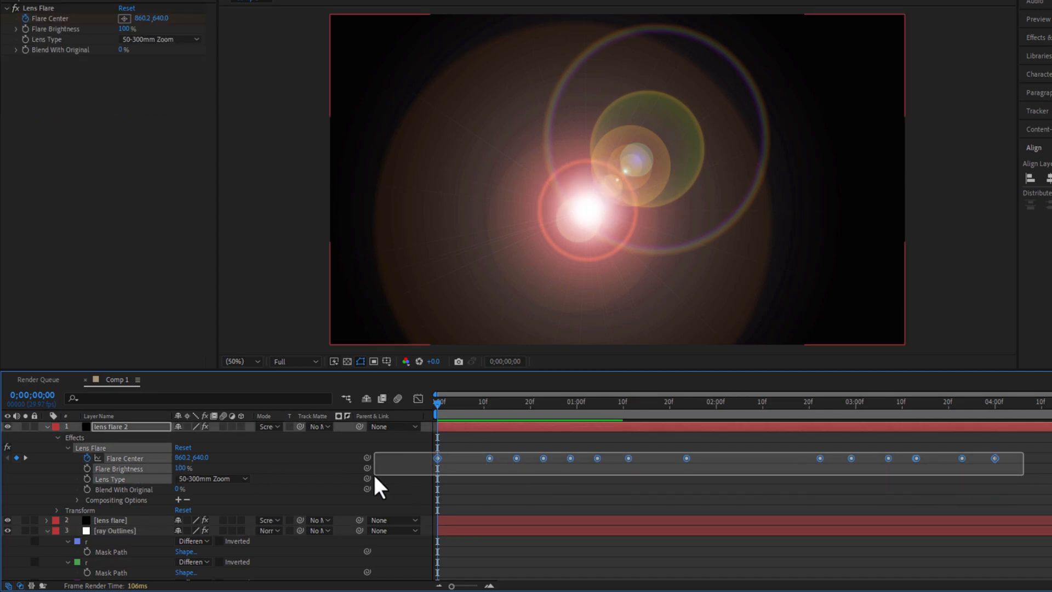
pyautogui.click(113, 458)
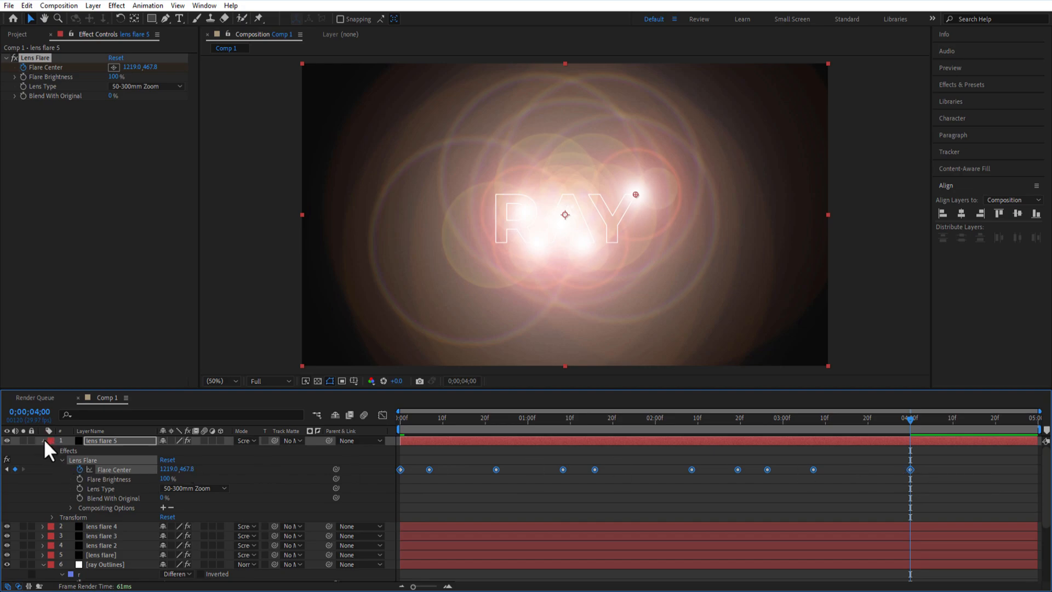
# Switch lens flare 5's Lens Type to 105mm Prime.
pyautogui.click(43, 440)
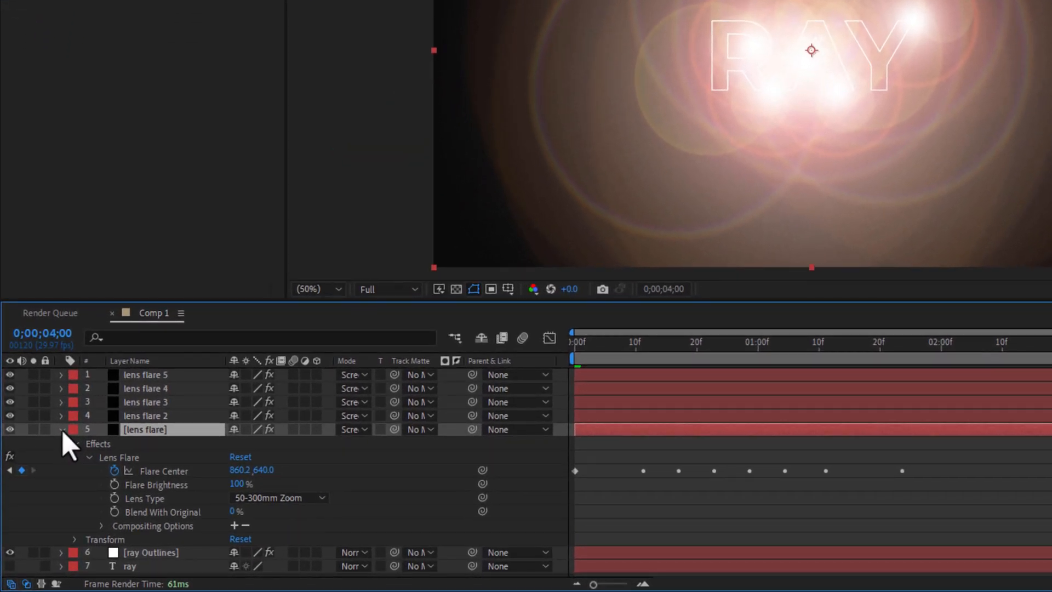
pyautogui.click(278, 497)
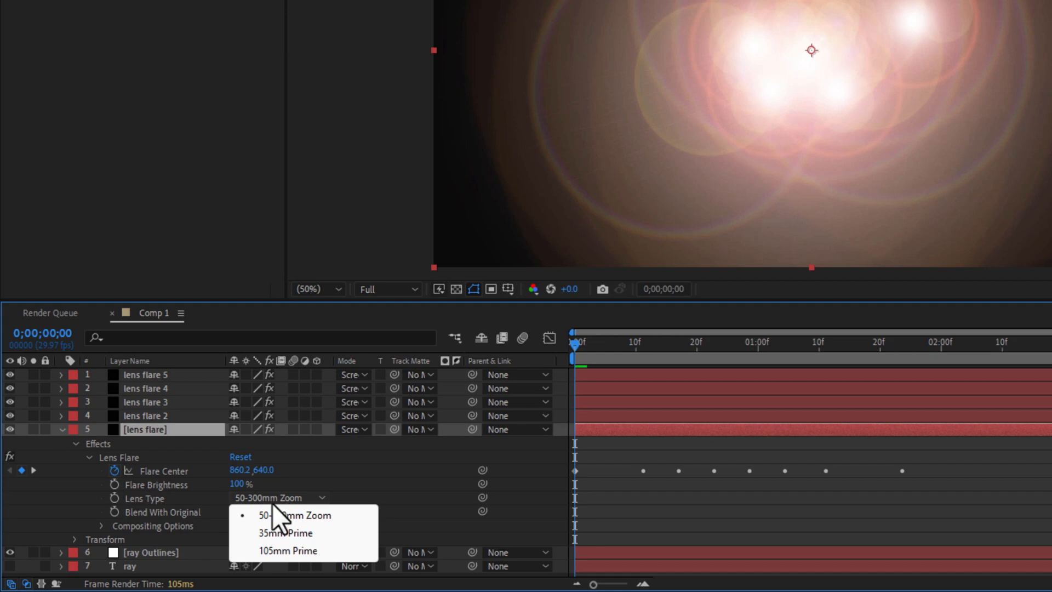
pyautogui.click(287, 550)
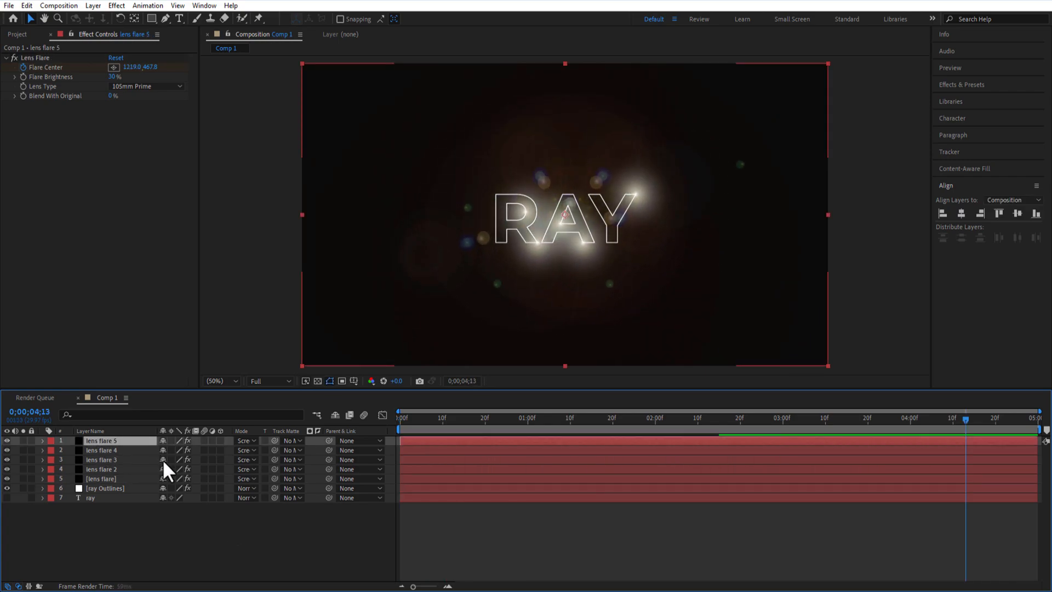
# Add an adjustment layer and search Effects & Presets for 'curve'.
pyautogui.rightClick(168, 470)
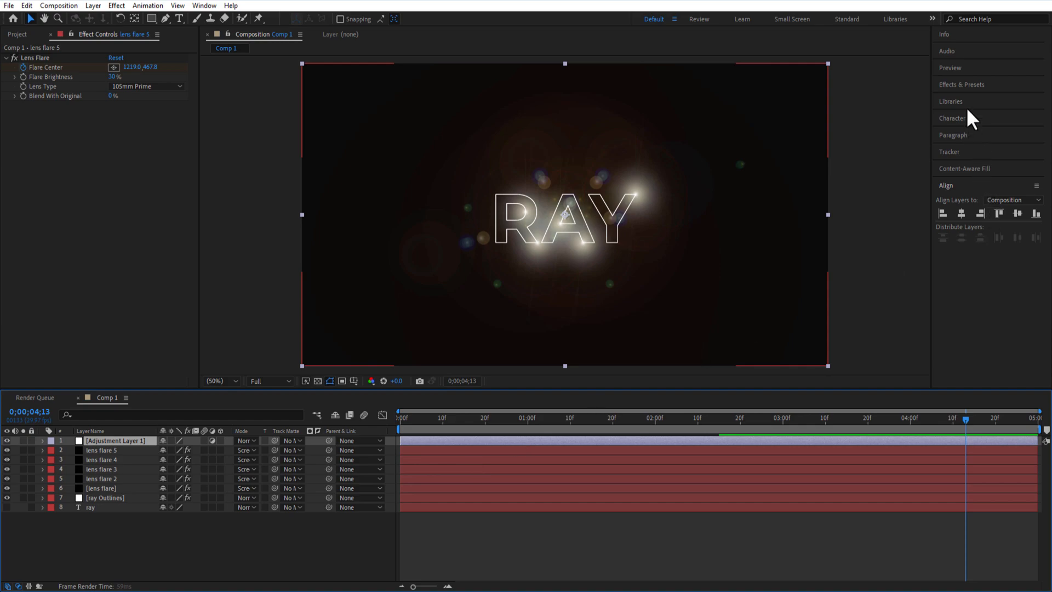
pyautogui.write('curves')
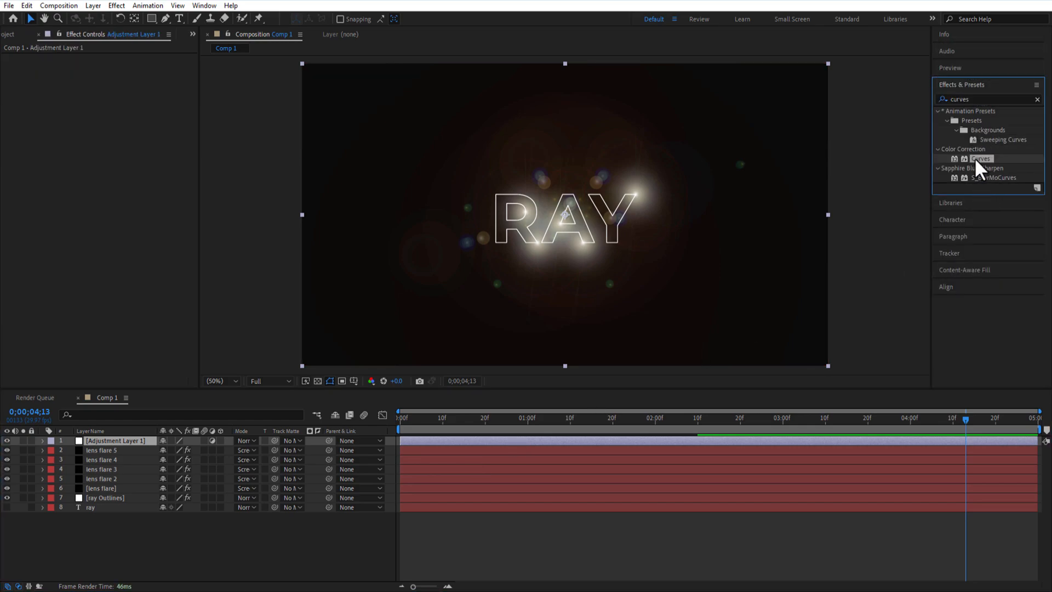
# Apply Curves to the adjustment layer with its channel set to Red.
pyautogui.doubleClick(981, 157)
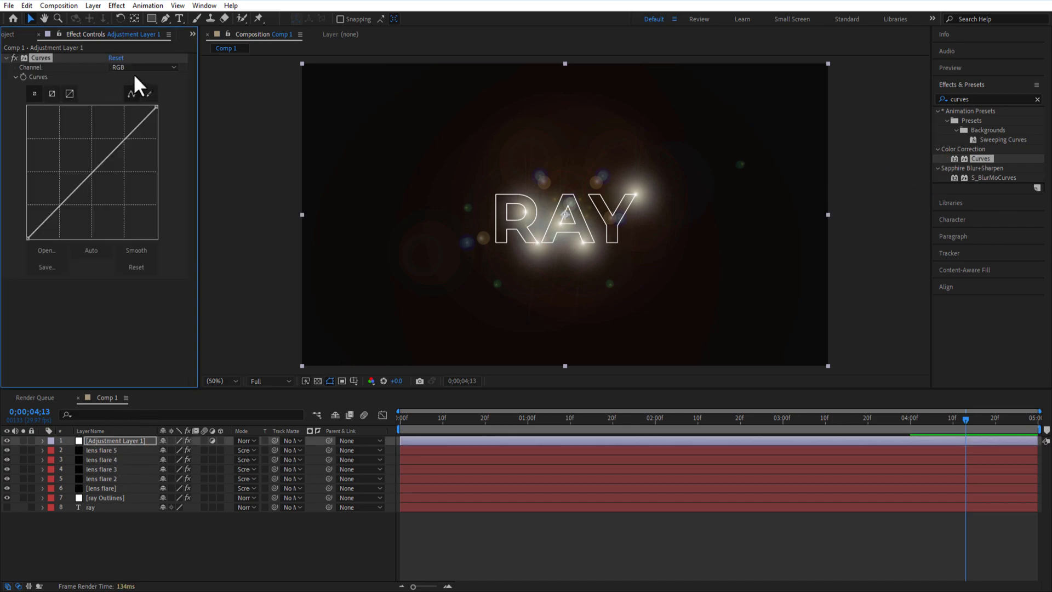
pyautogui.click(144, 66)
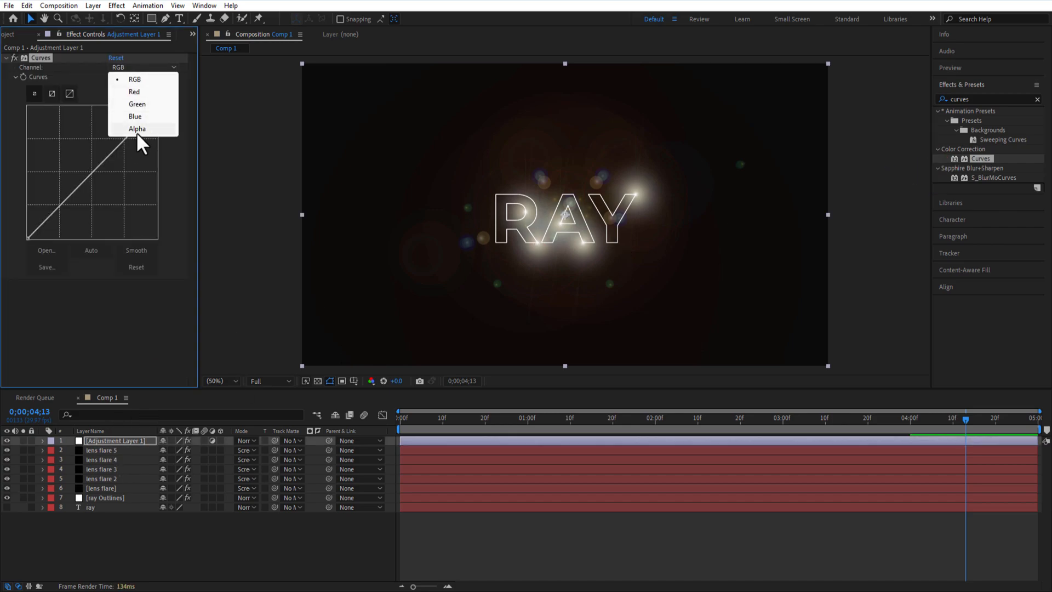
pyautogui.click(135, 92)
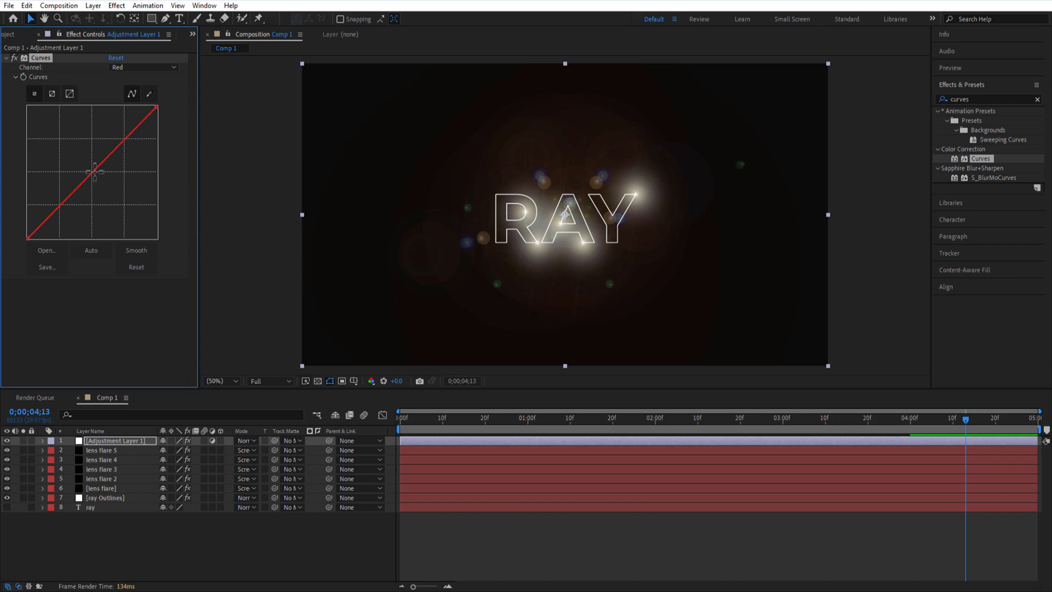